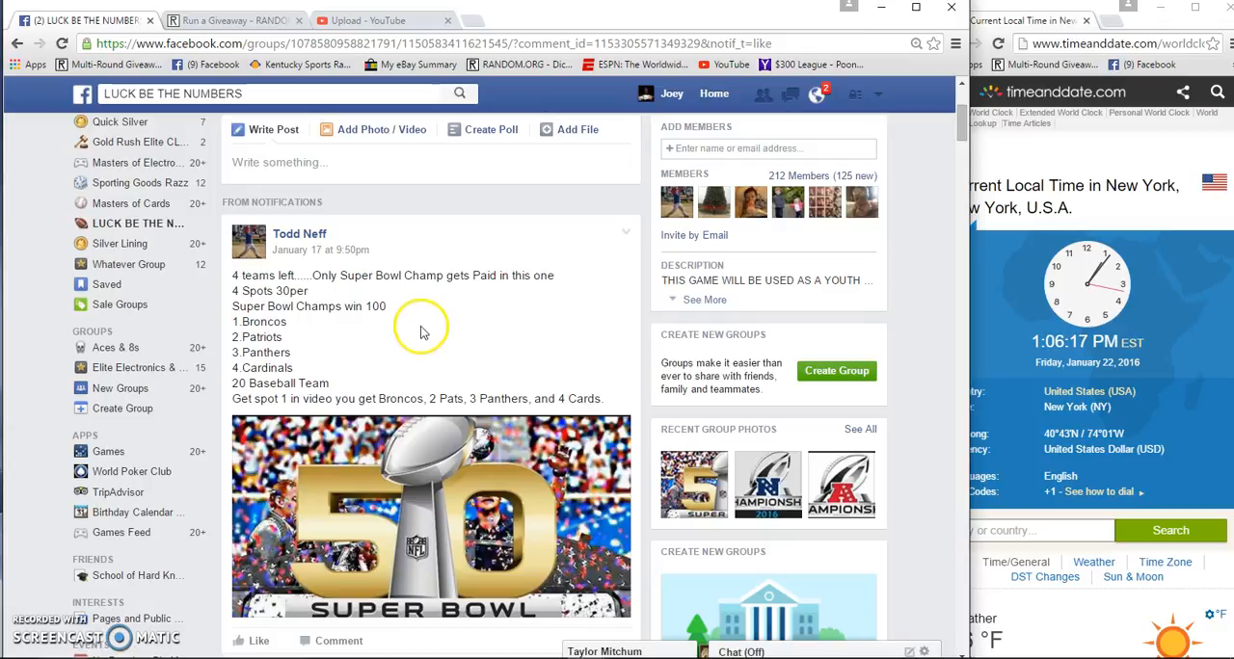
mouse_move(430, 335)
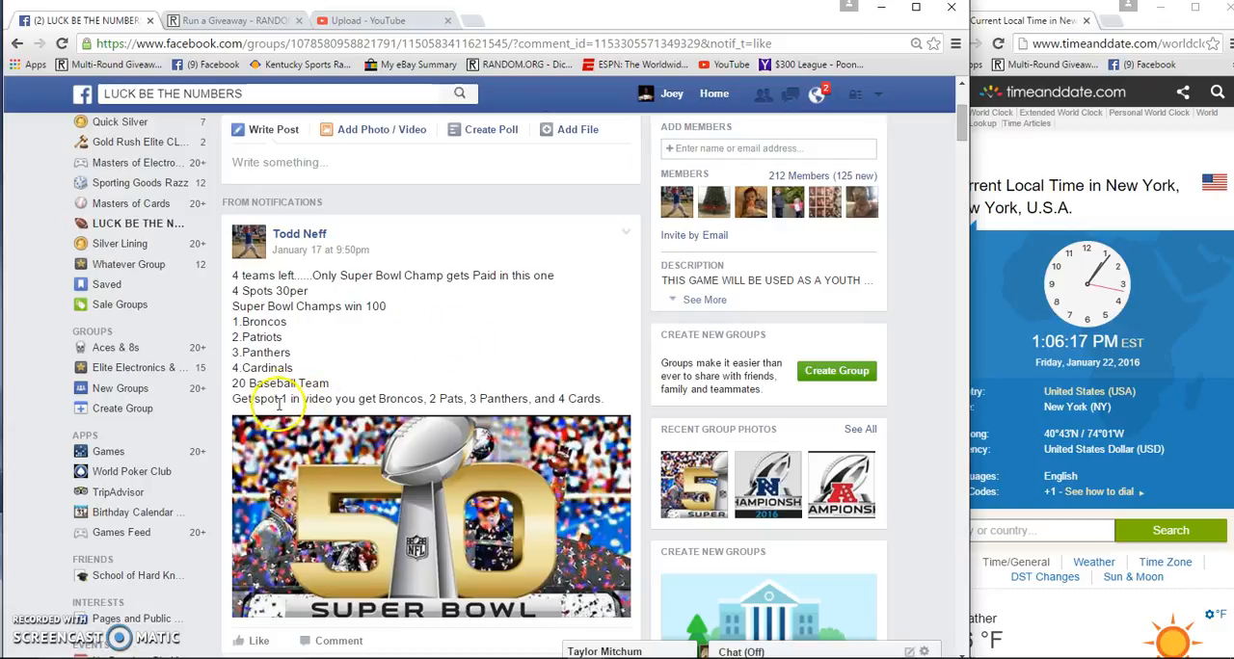
mouse_move(345, 413)
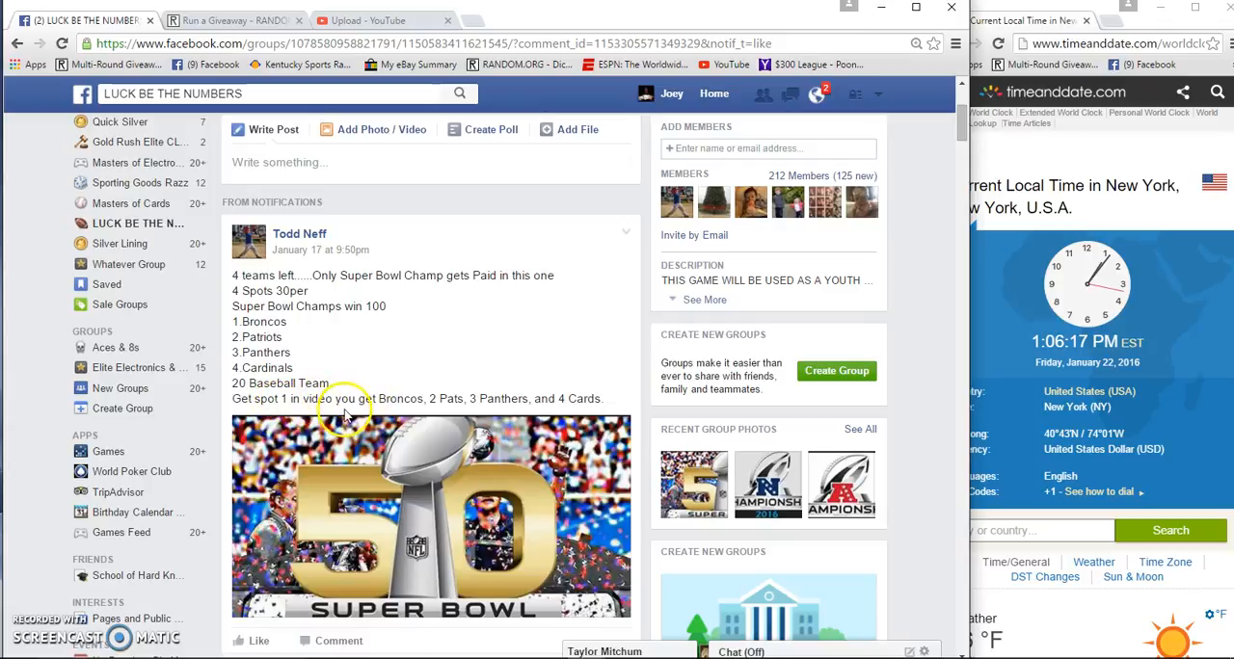
mouse_move(374, 397)
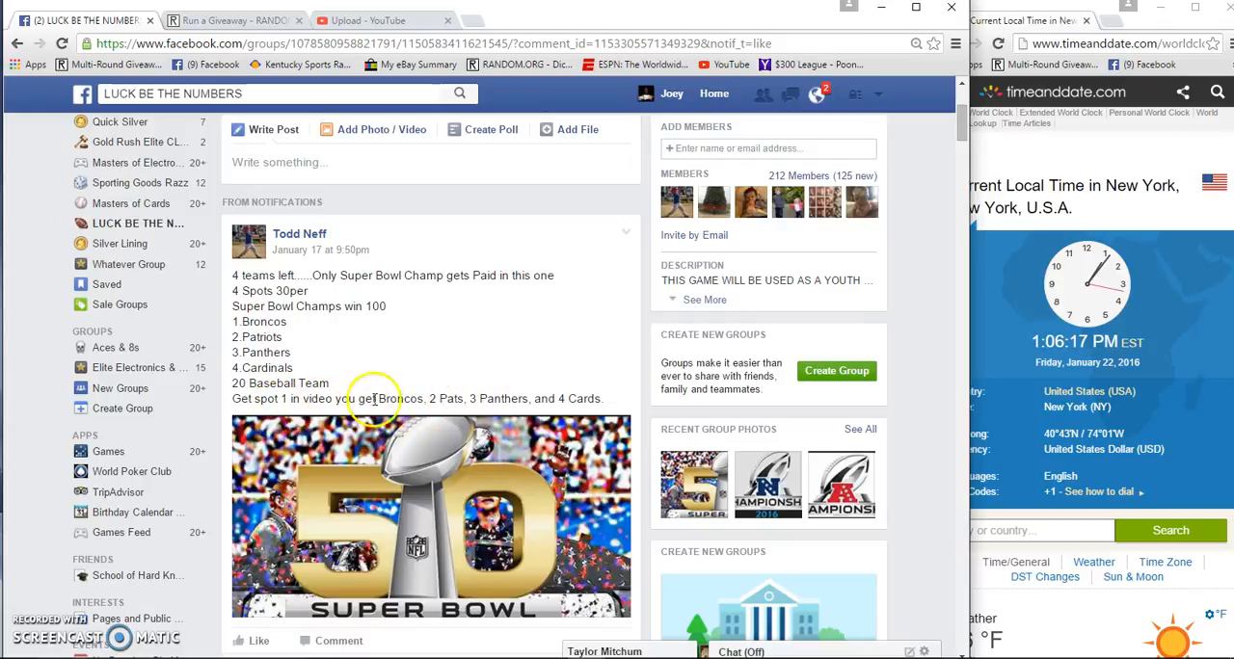
mouse_move(350, 336)
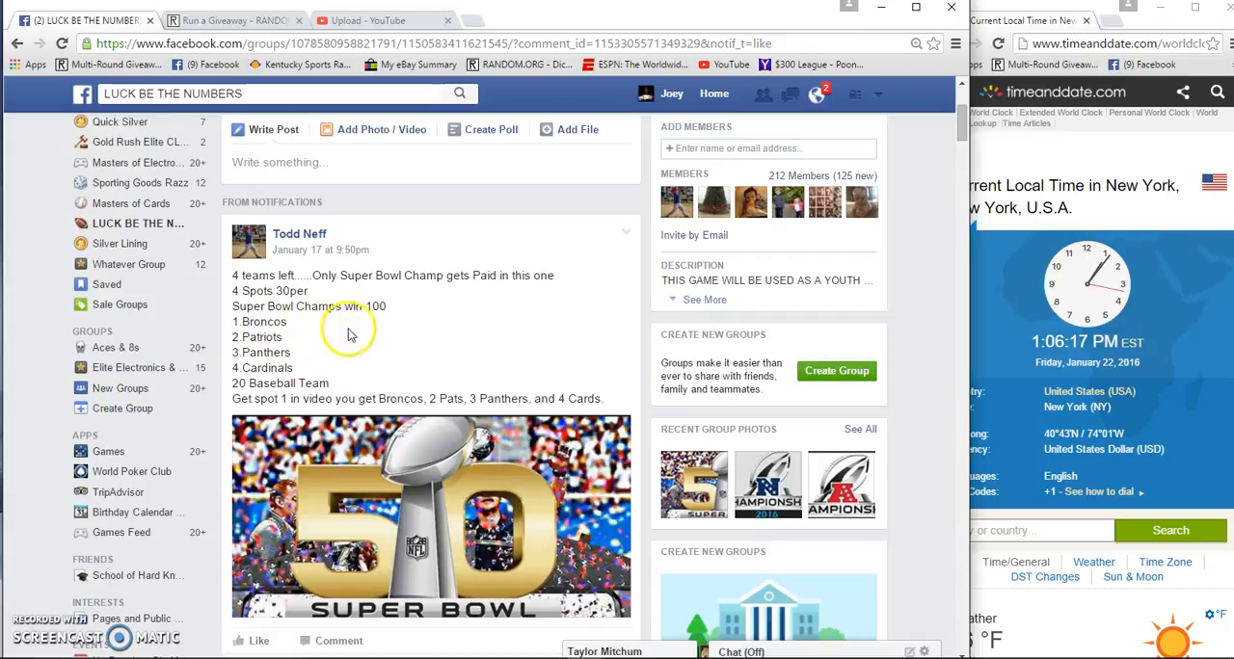
Step: Comment 'live' in the Super Bowl team-draw thread
scroll(down, 3)
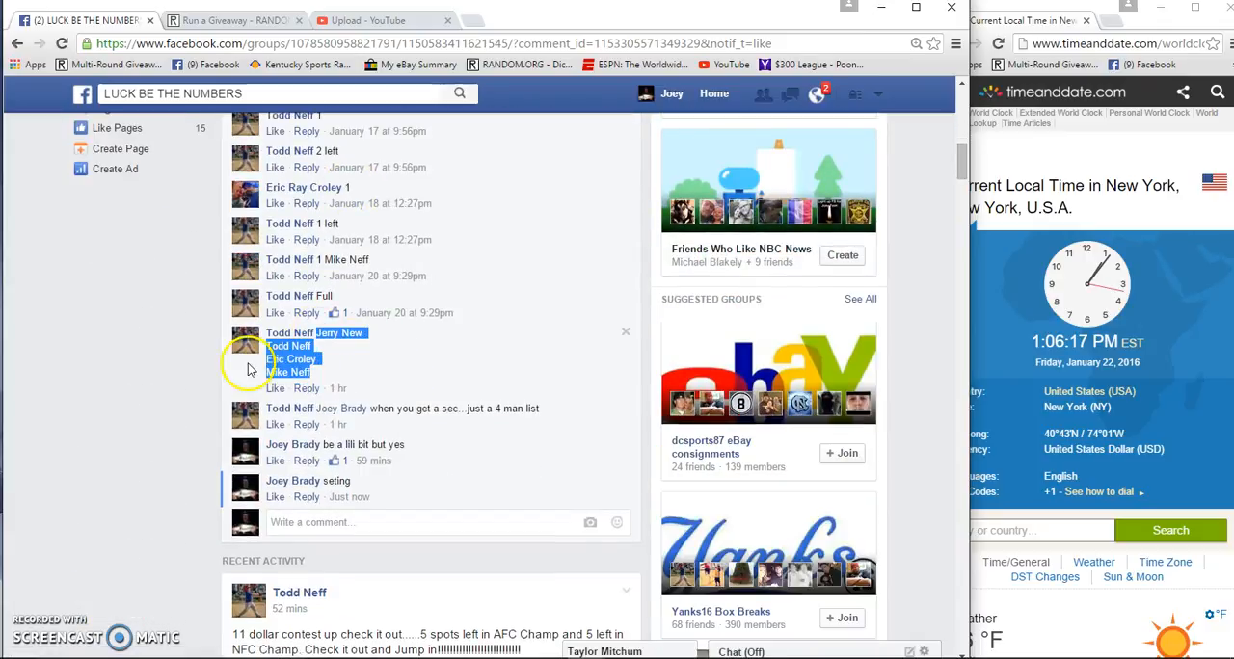
mouse_move(1186, 370)
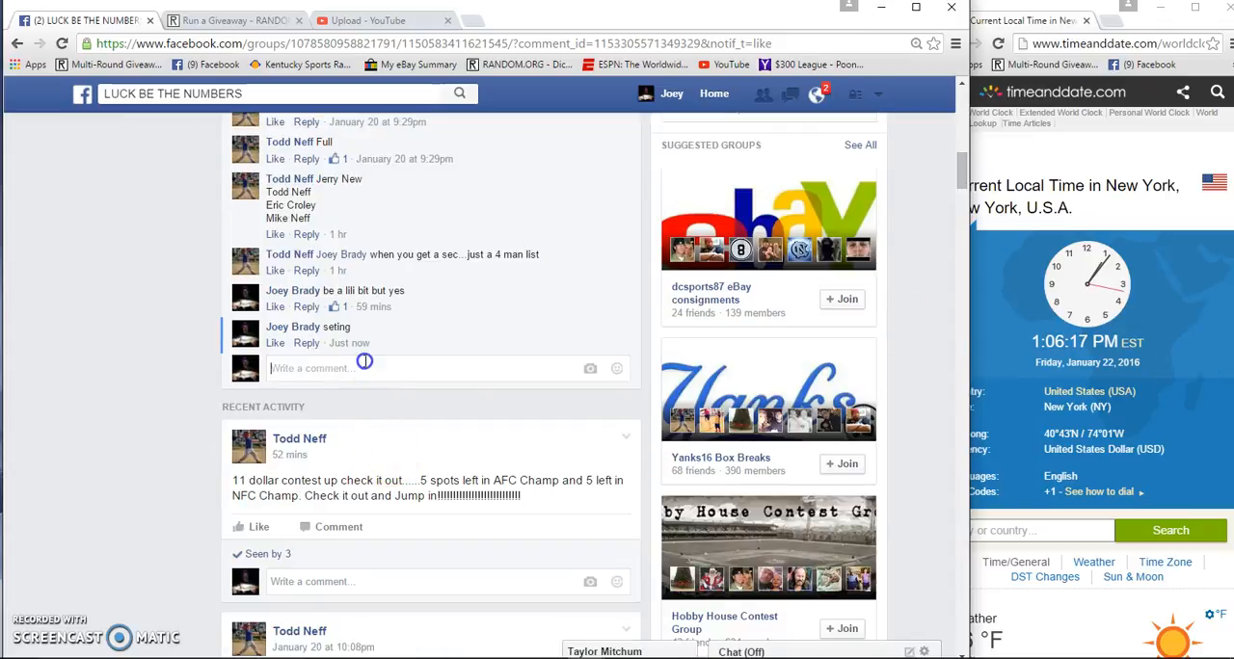
text(liv)
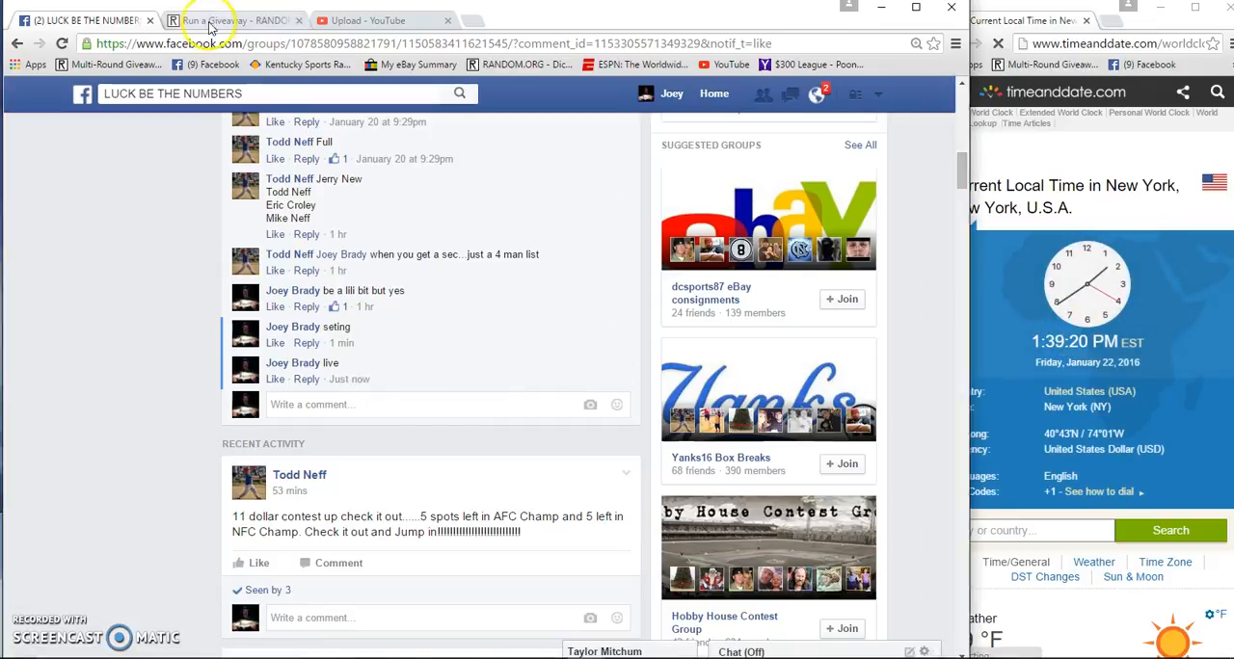
Step: Run the LBTN Superbowl giveaway through all eight rounds to get the final four-entry order
click(221, 19)
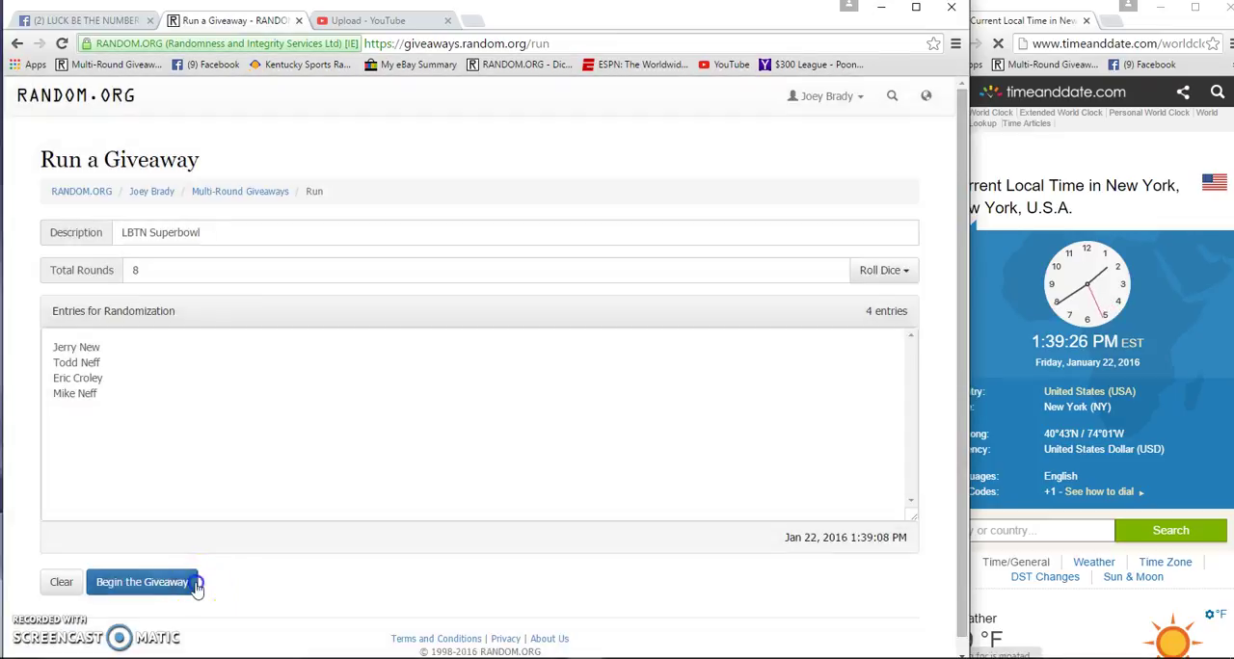
click(142, 582)
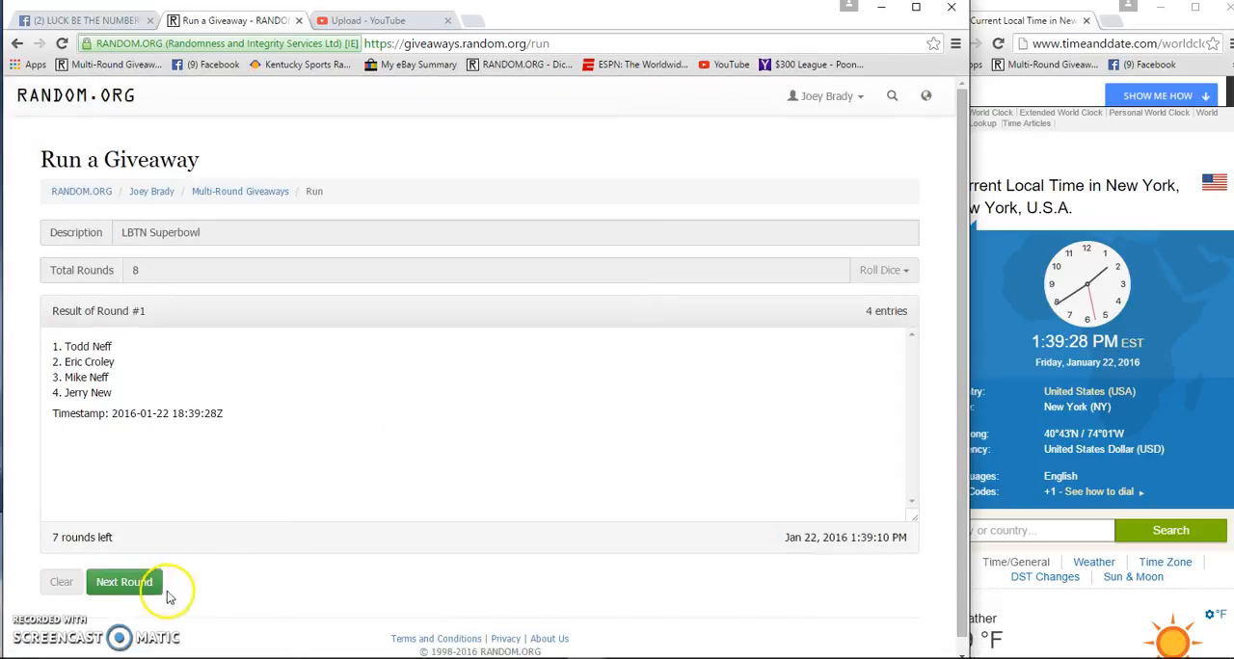
click(123, 582)
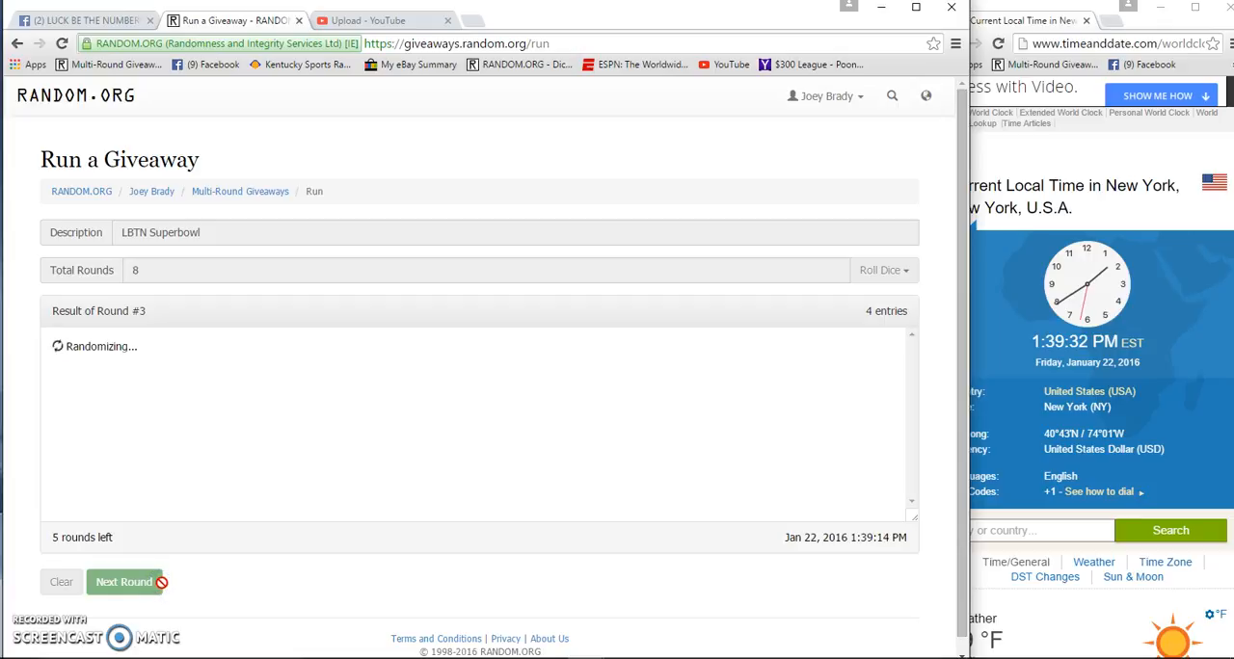
click(123, 583)
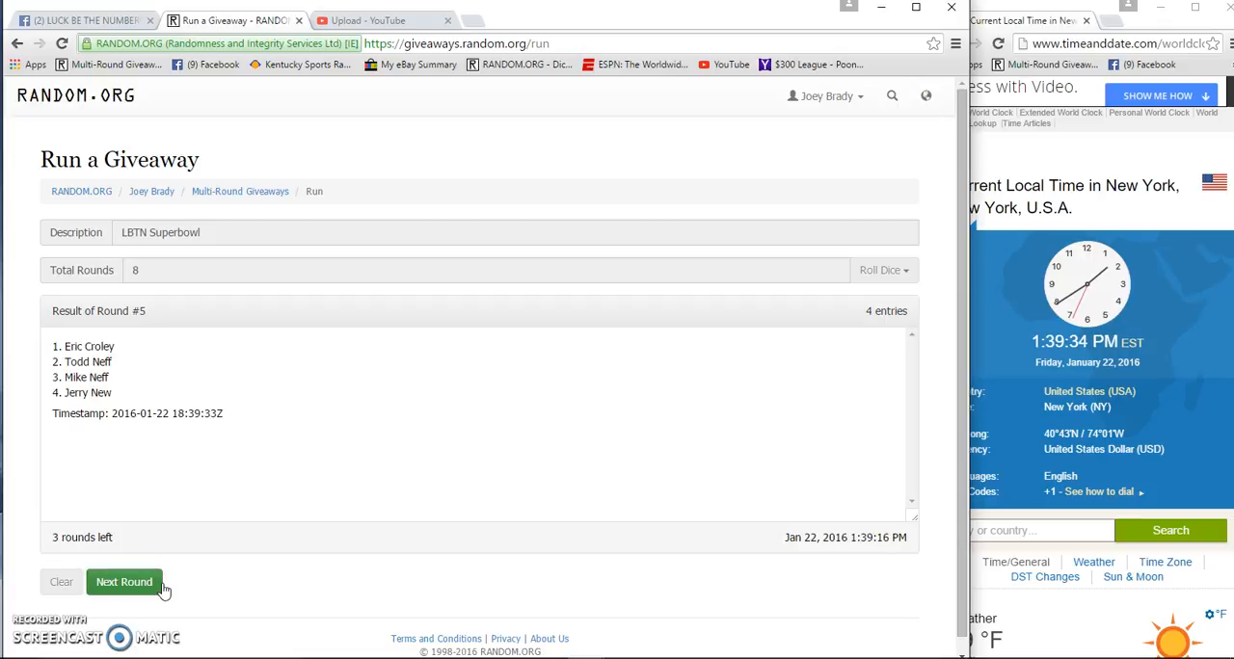
click(123, 582)
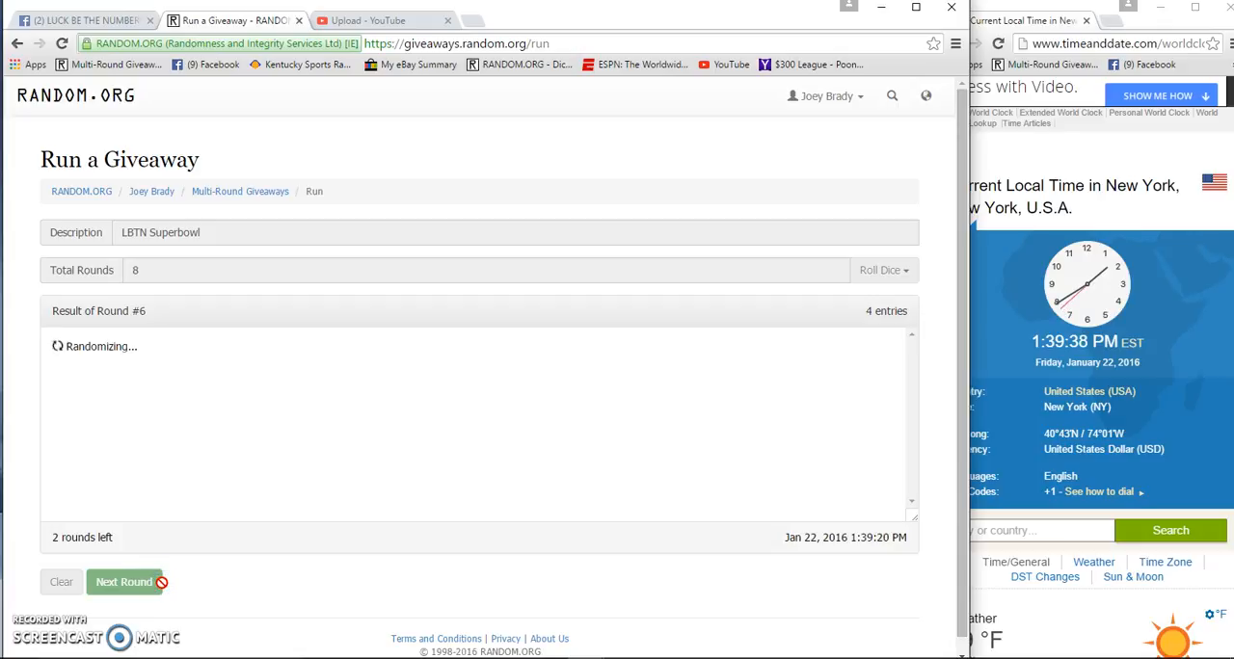
click(127, 583)
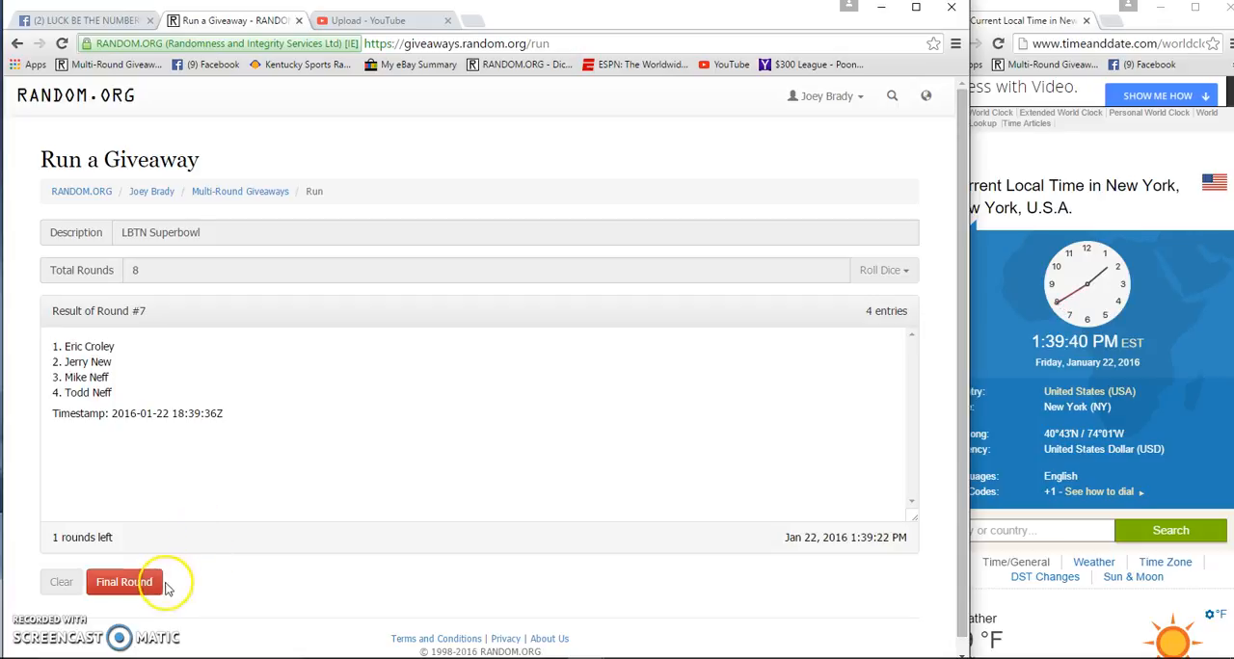
click(121, 582)
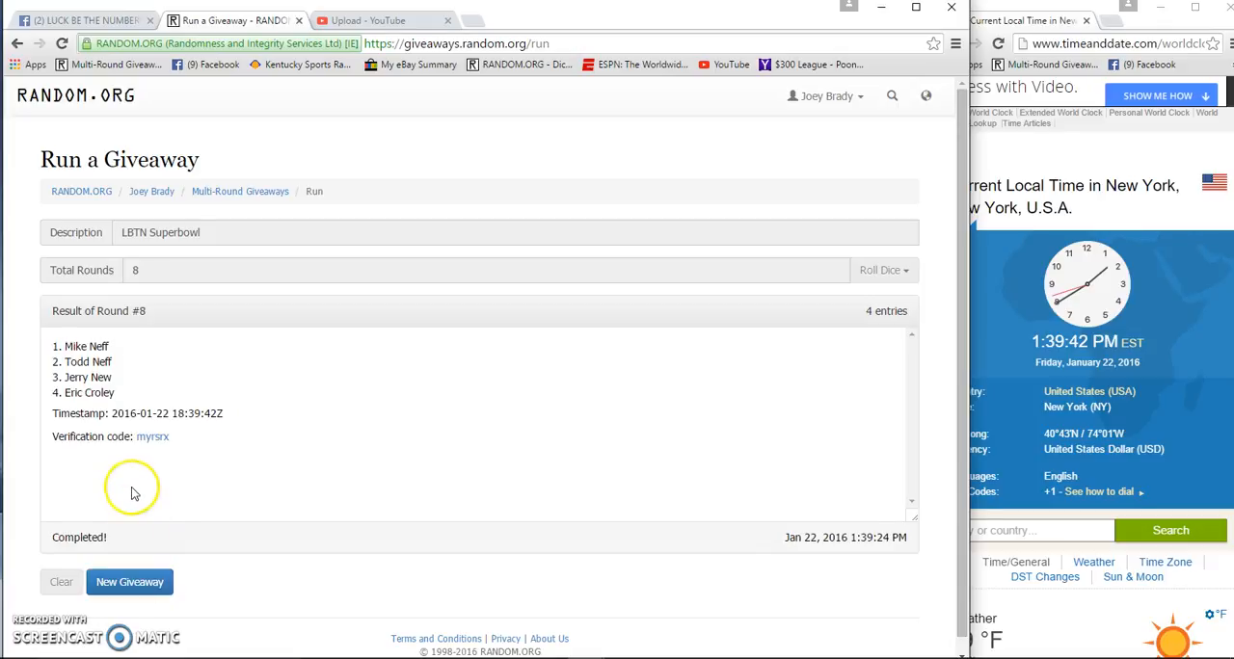
Step: Copy the Round #8 name order and post 'Done' in the team-draw thread
drag(54, 347, 112, 394)
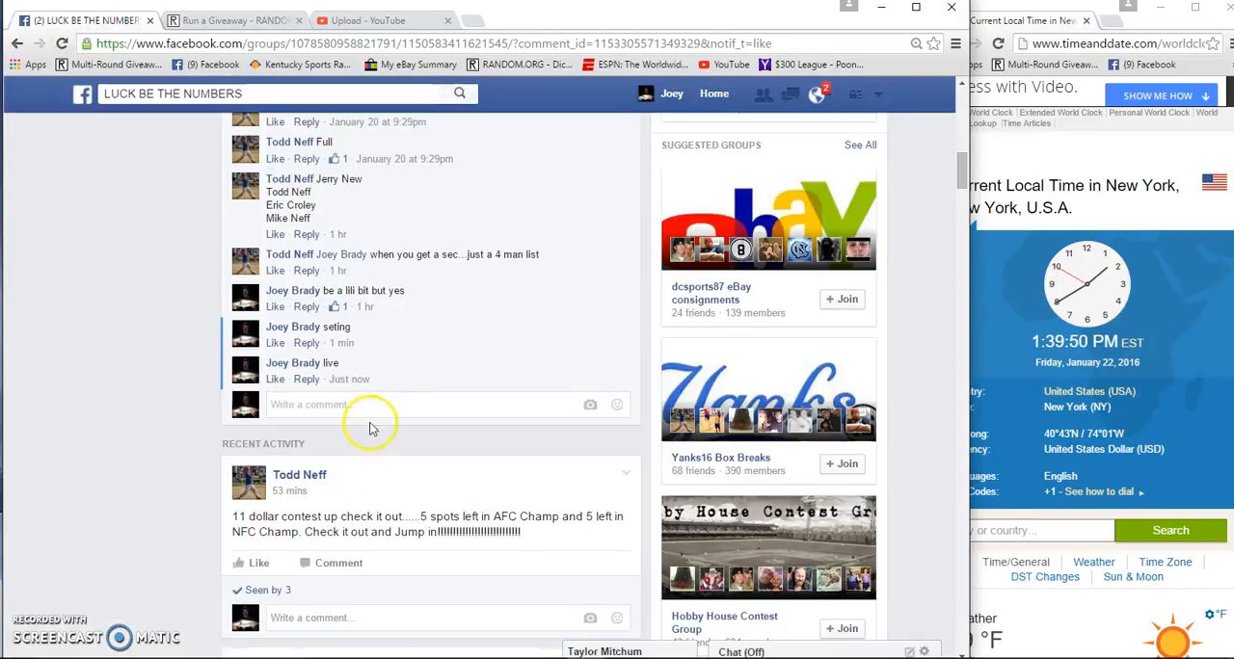
text(Done)
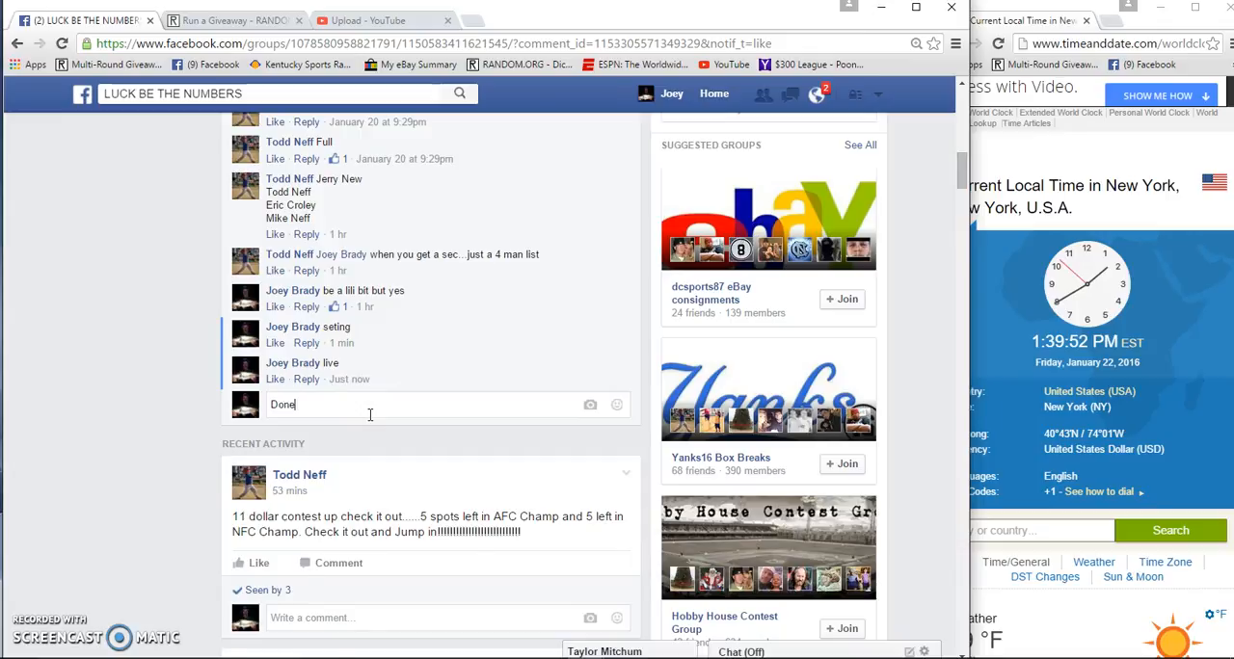
key(Return)
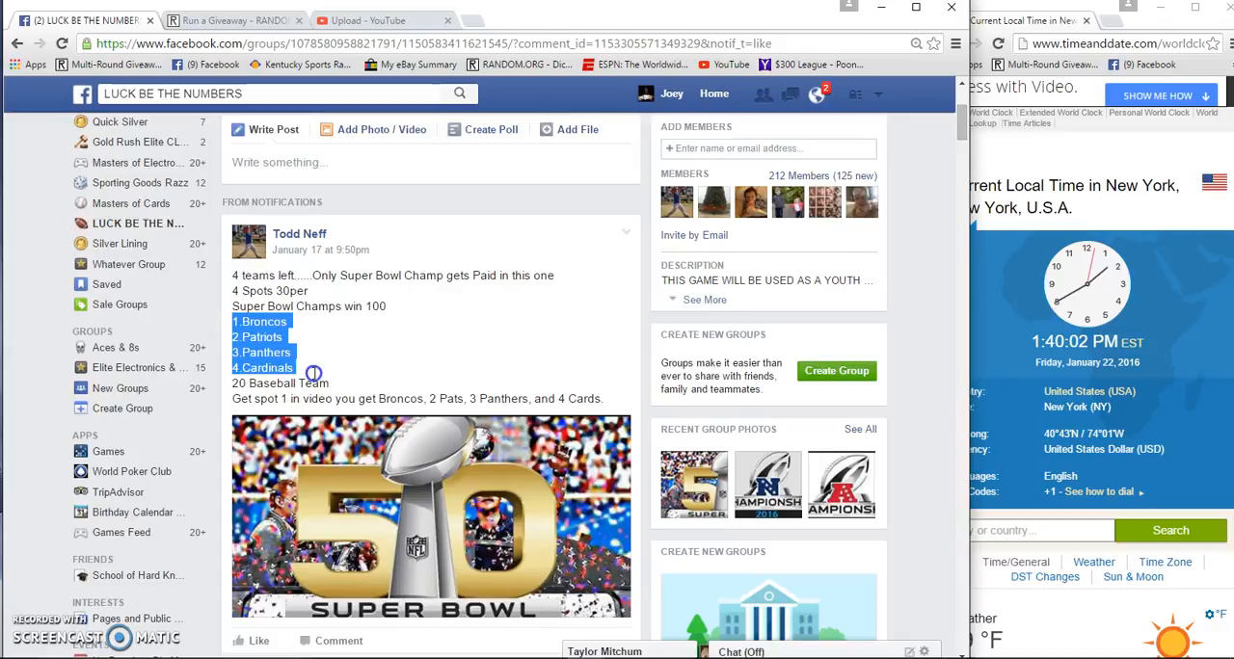
Step: Comment the team list starting '1.Broncos' under the name order, then begin another 'Done'
scroll(down, 3)
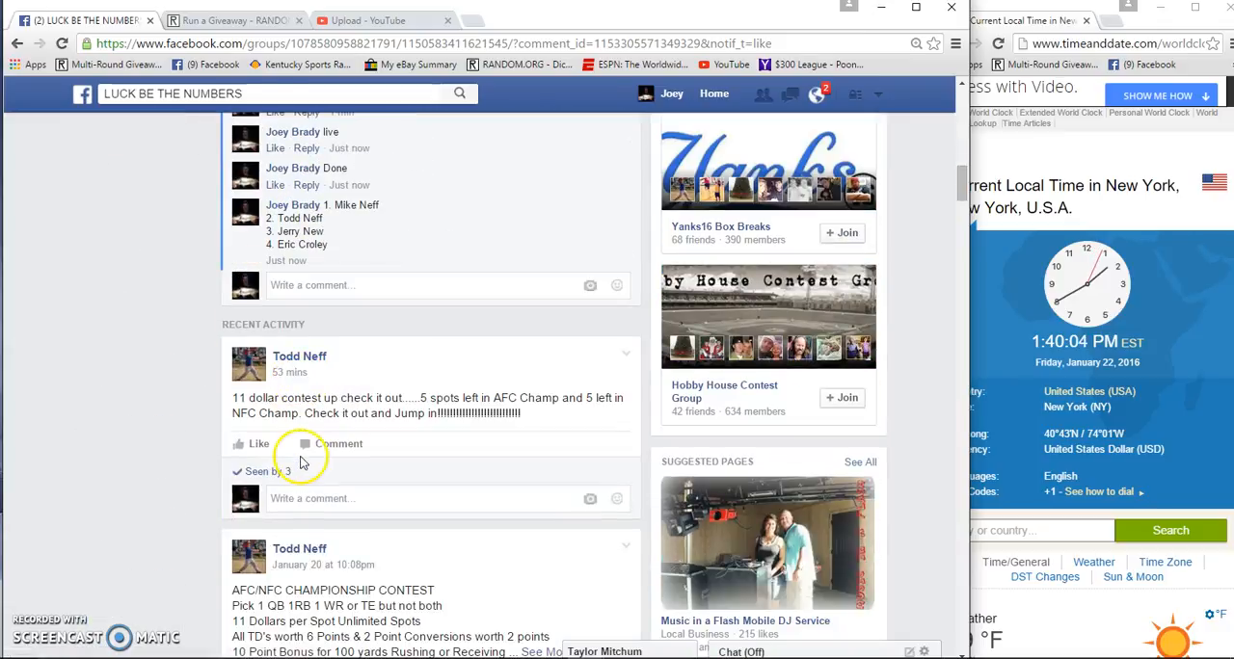
text(1.Broncos)
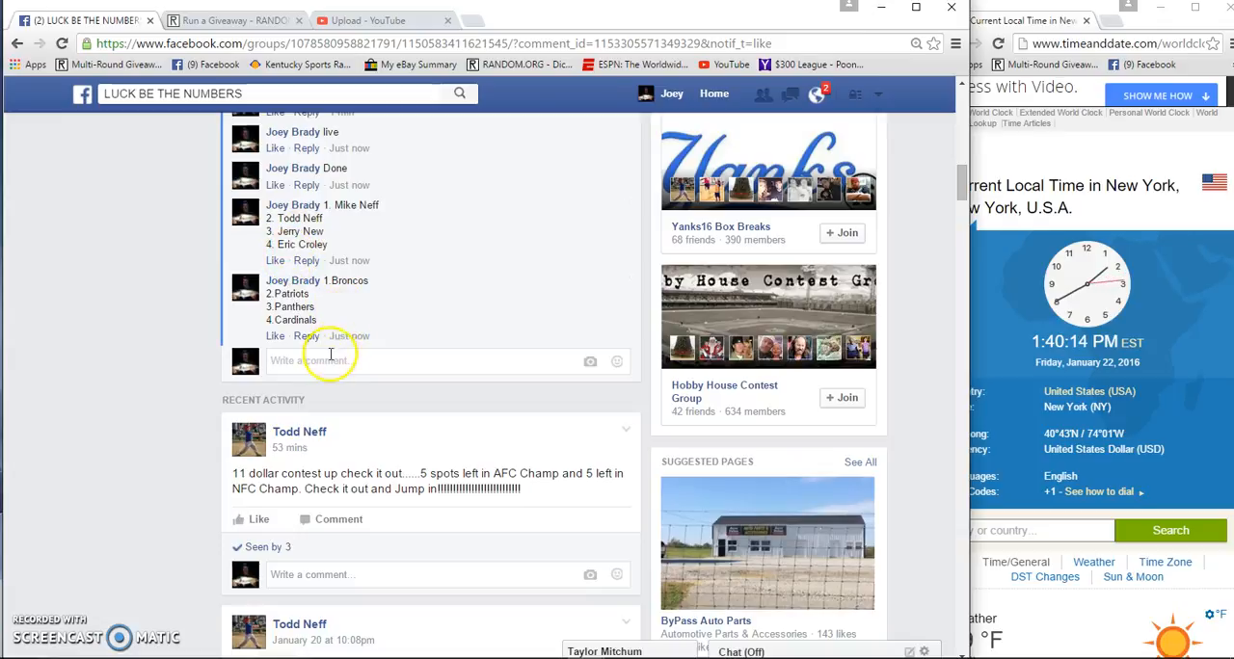
text(Don)
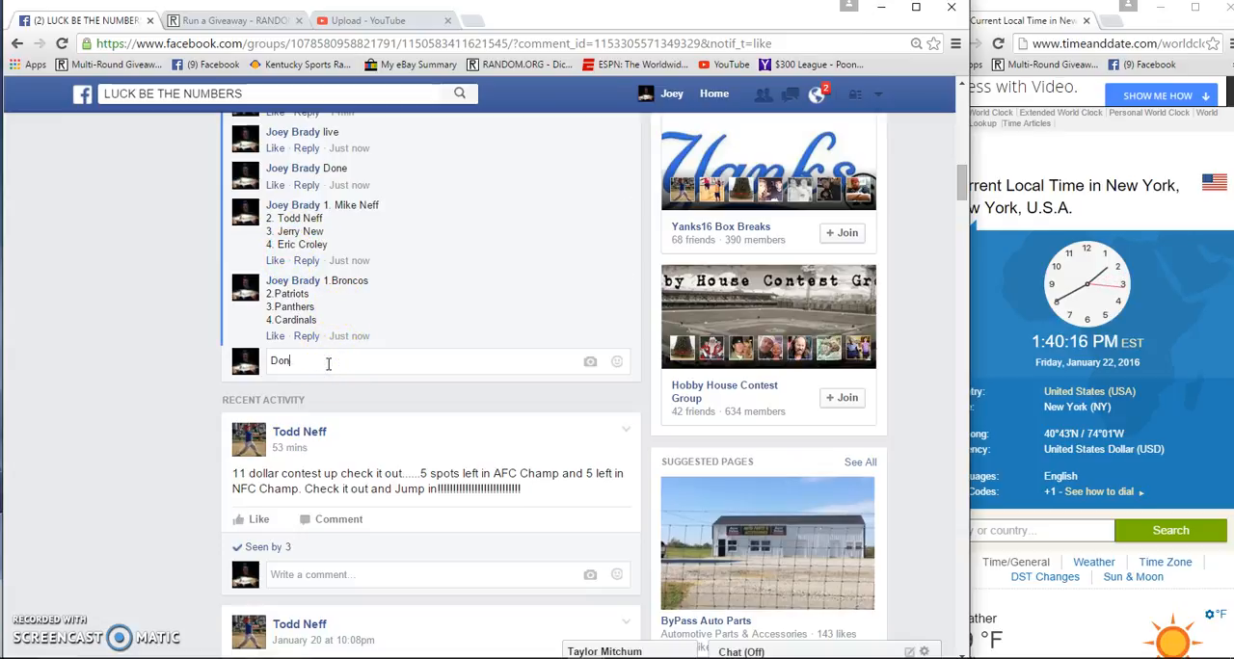